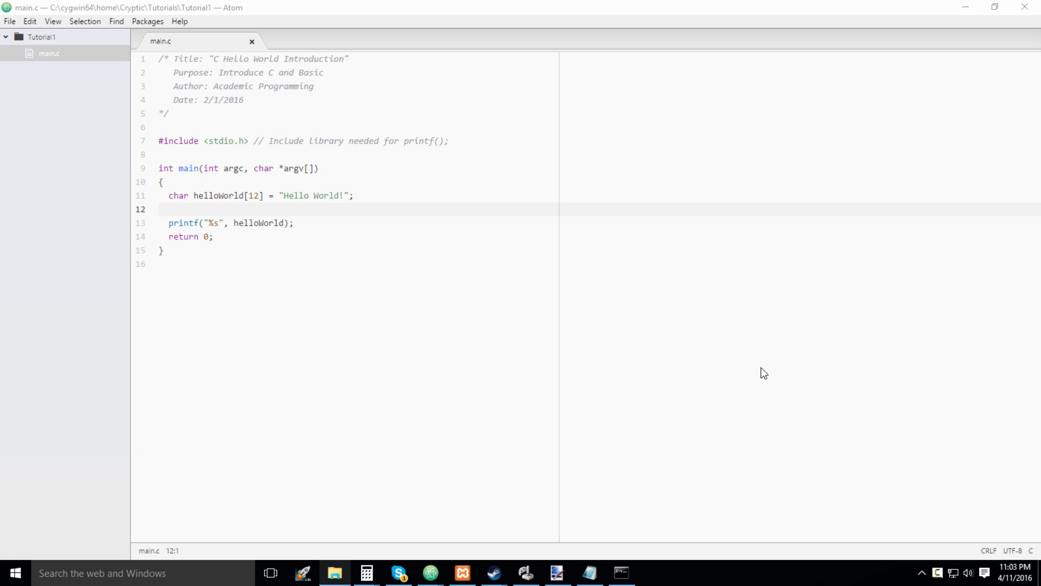
mouse_move(234, 160)
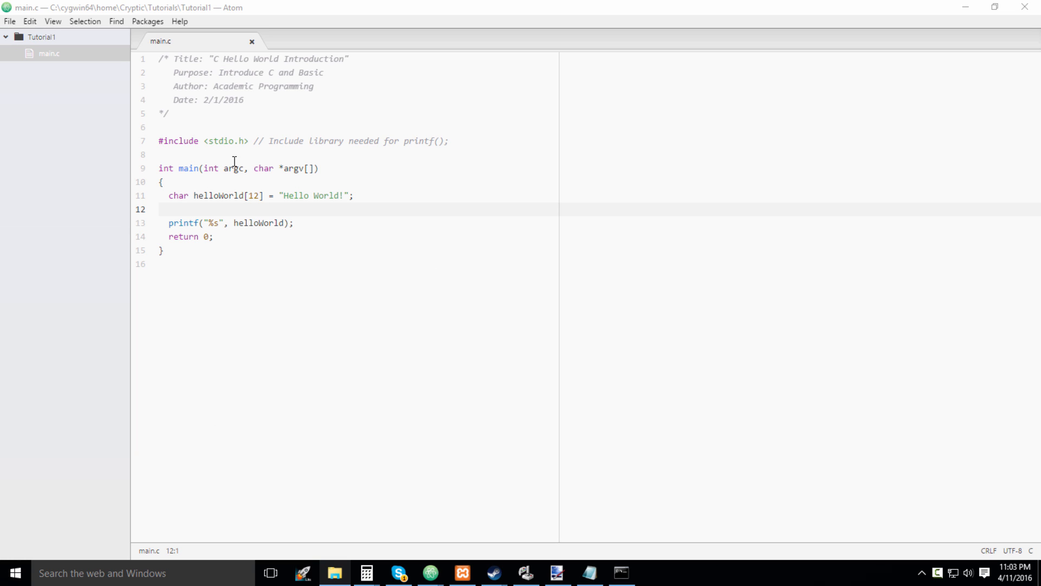
mouse_move(396, 238)
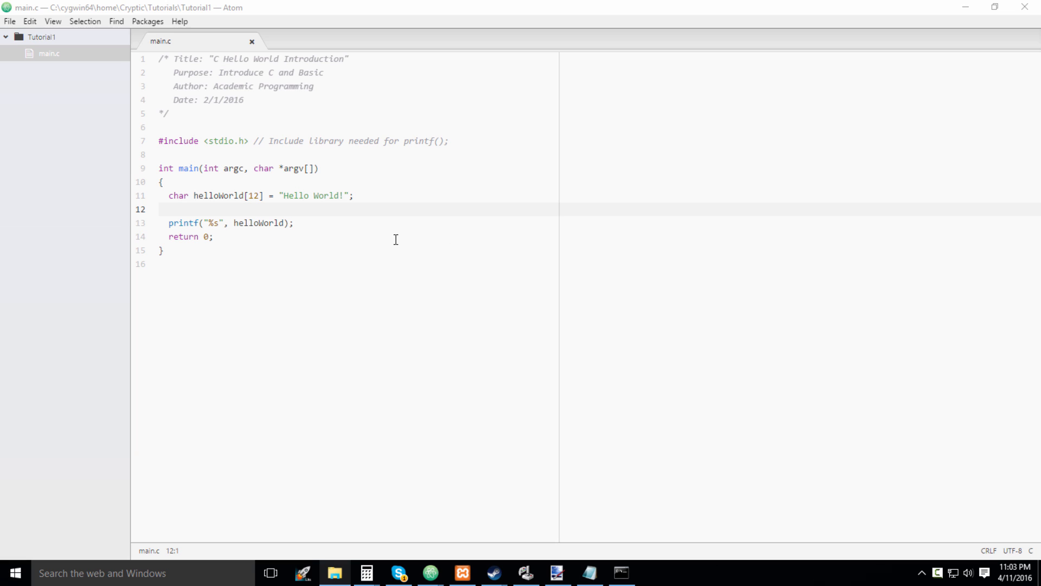
mouse_move(122, 92)
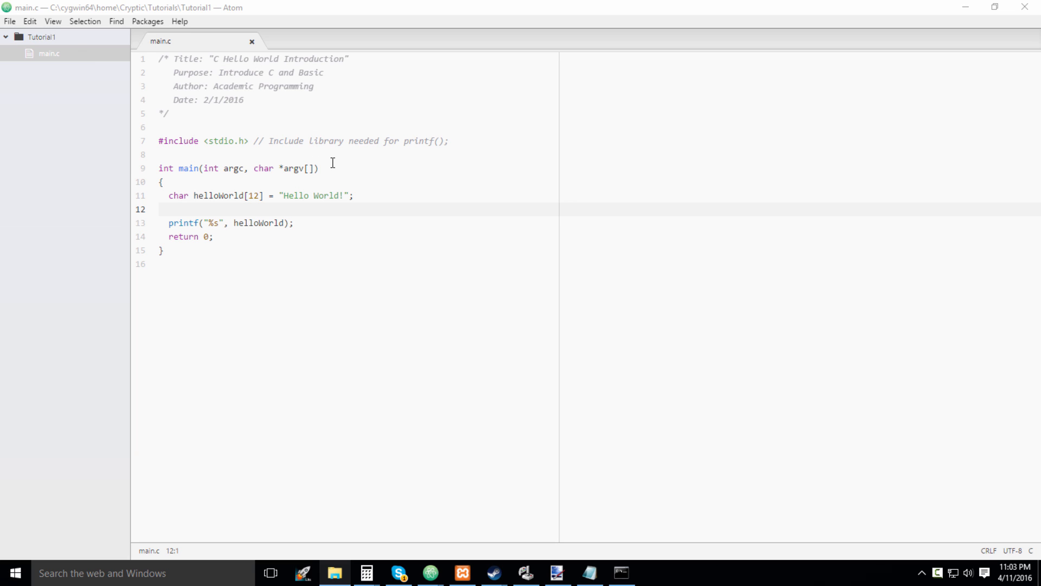
mouse_move(156, 223)
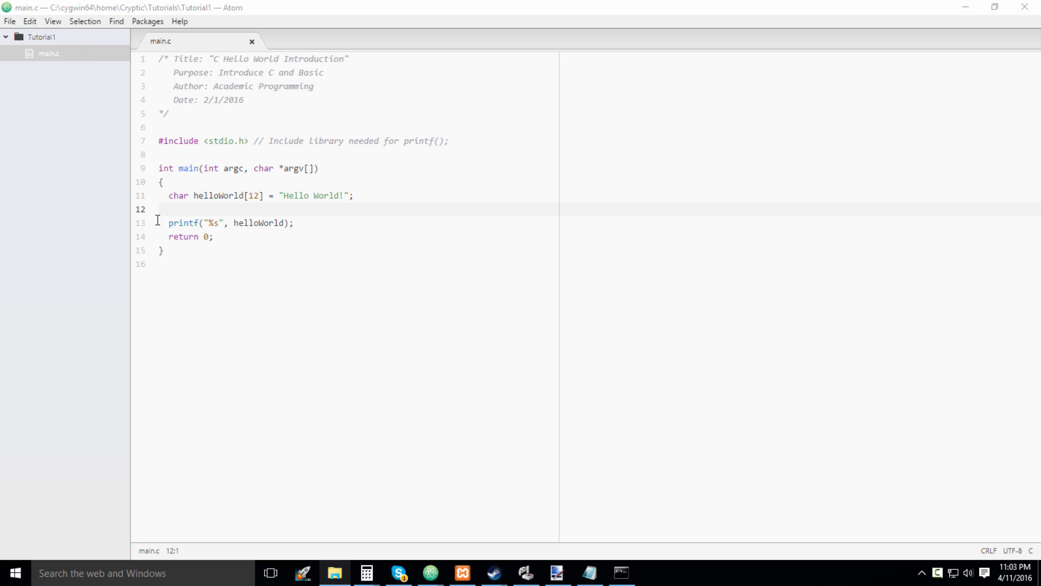
mouse_move(286, 211)
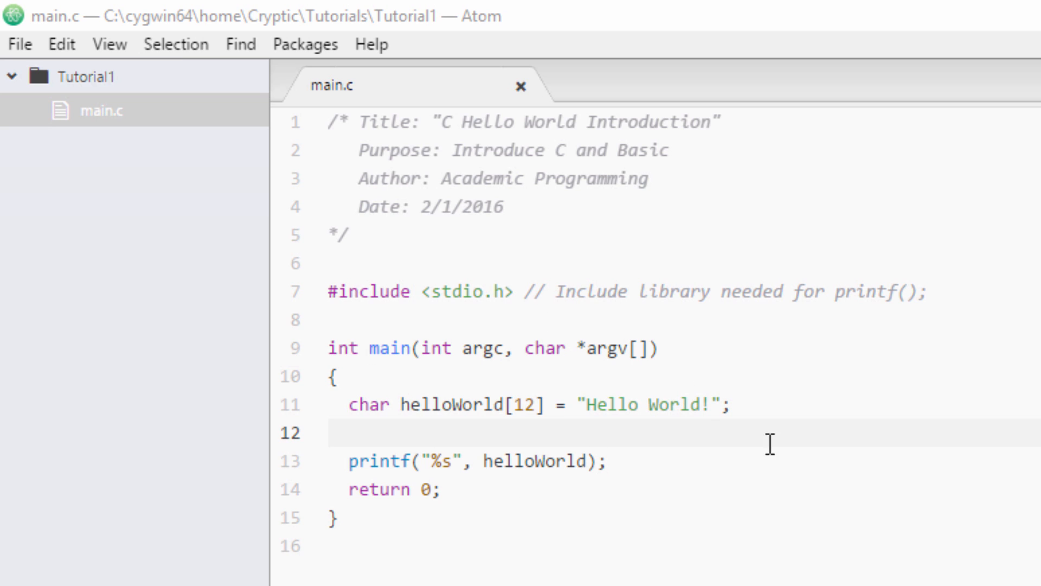
mouse_move(1038, 293)
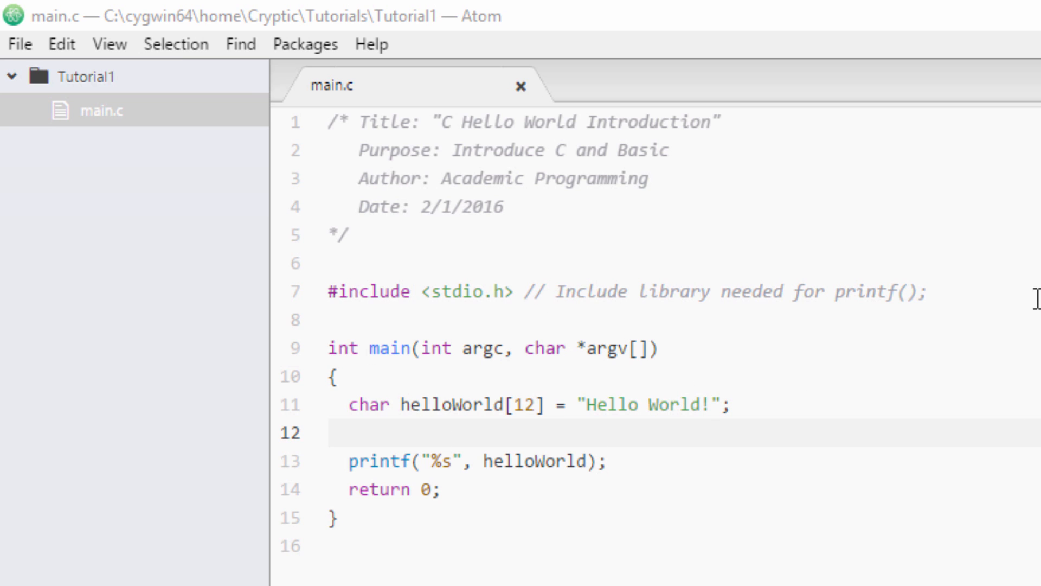
mouse_move(684, 376)
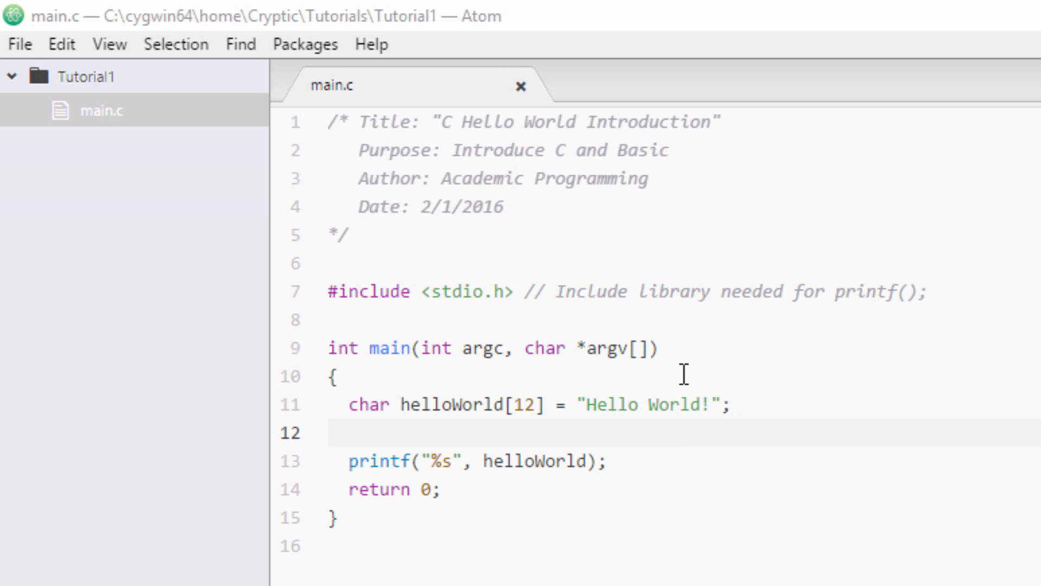
mouse_move(373, 421)
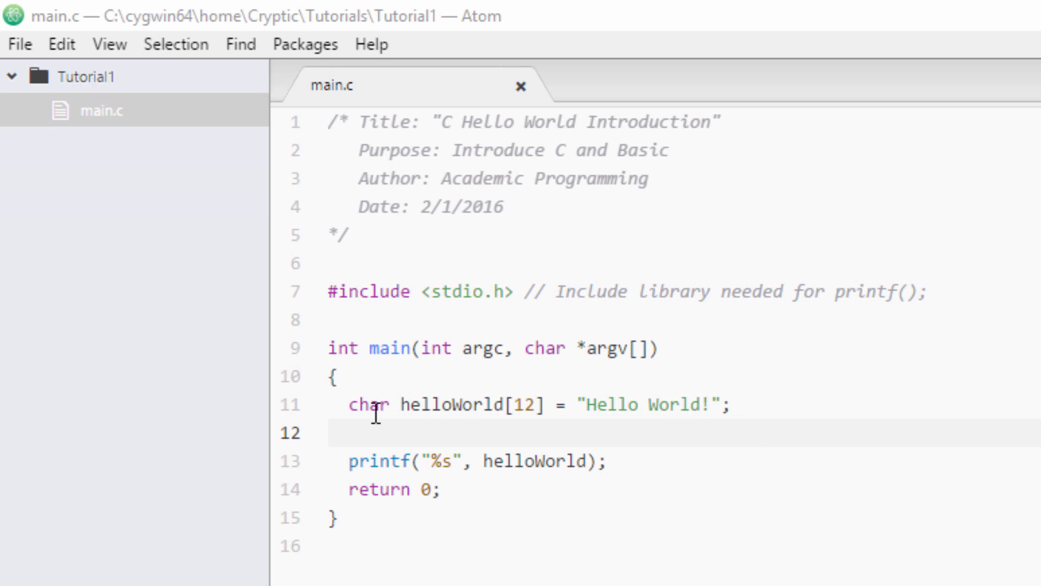
mouse_move(671, 502)
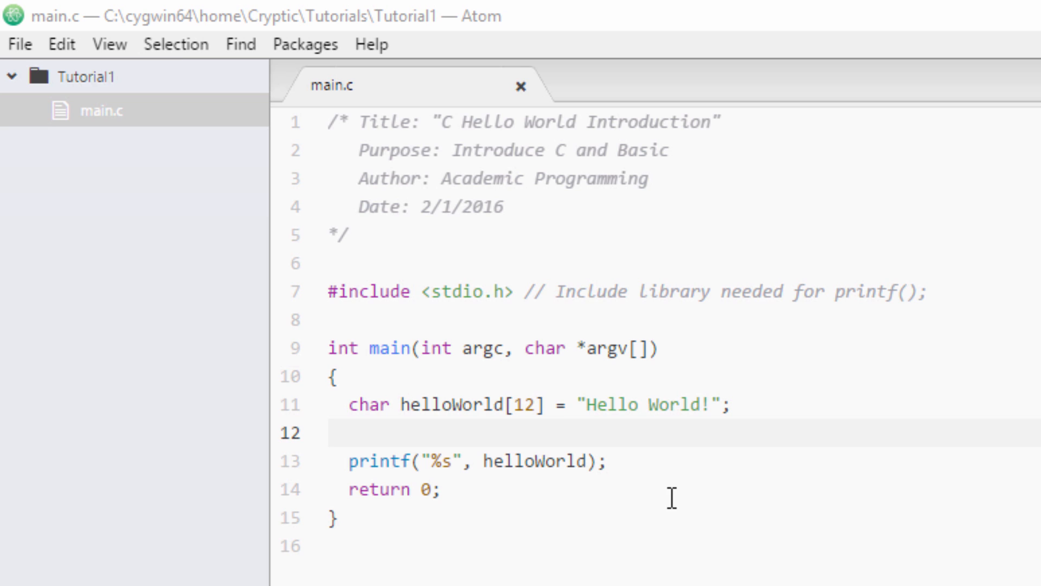
mouse_move(943, 191)
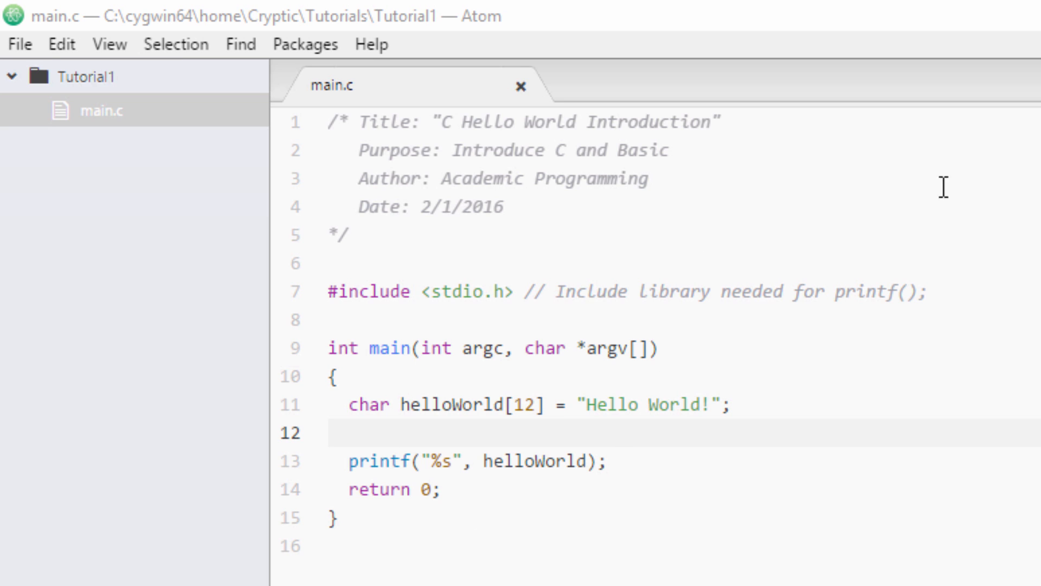
mouse_move(495, 277)
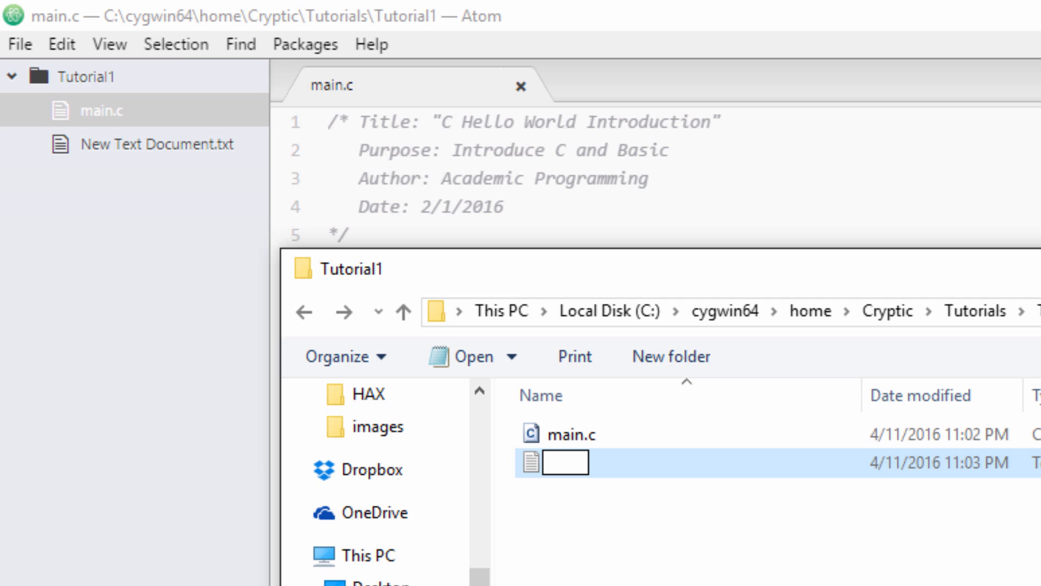
Step: Name the new text document 'Makefile' with no extension in the Tutorial1 folder
type("MakeF")
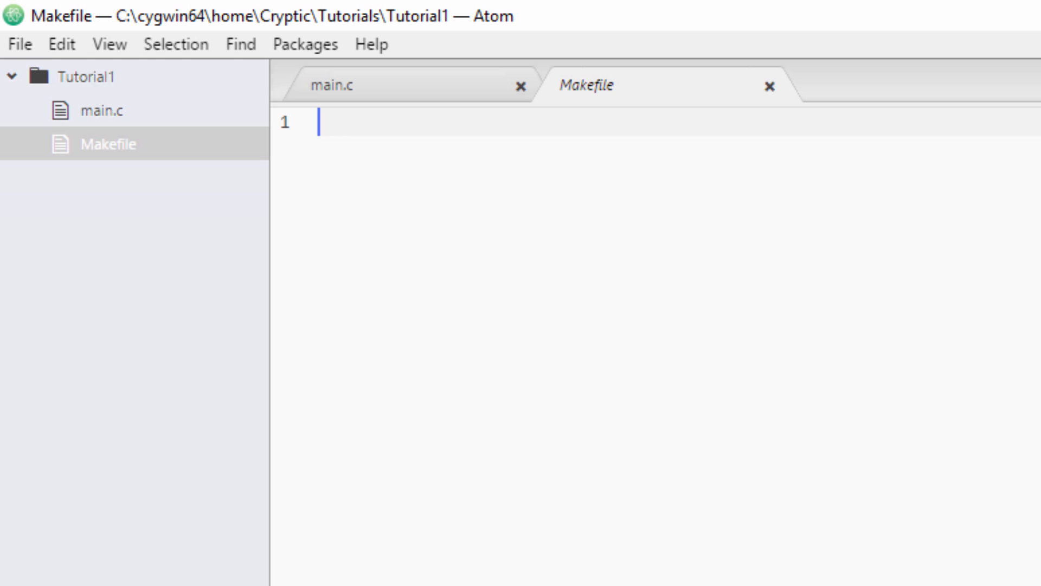
mouse_move(807, 388)
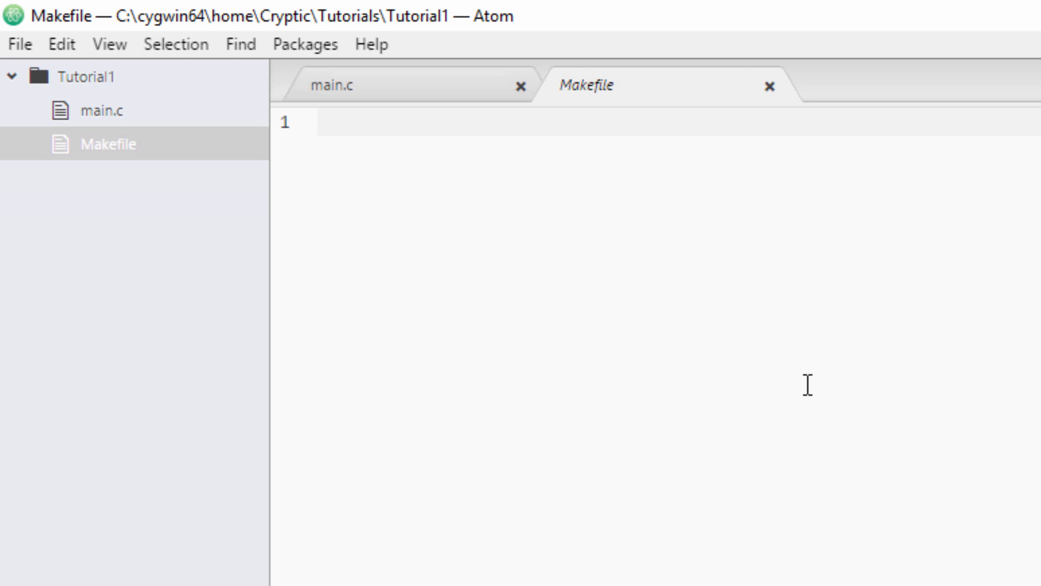
Step: Write the rule 'T1: T1.c' with recipe 'gcc -o T1 T1.c' in the Makefile and save it
type("T1: T1.c")
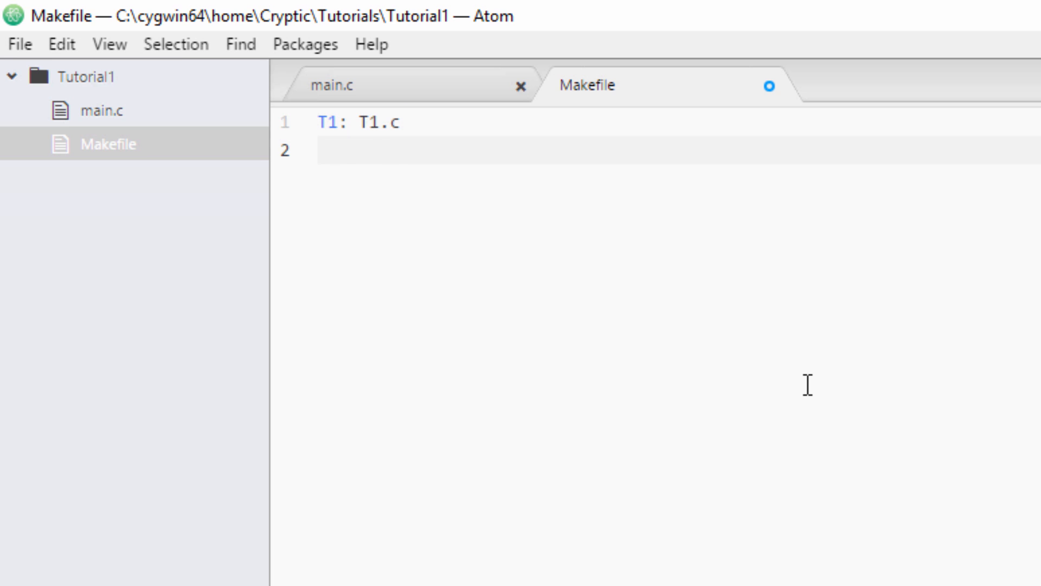
type("gcc -o")
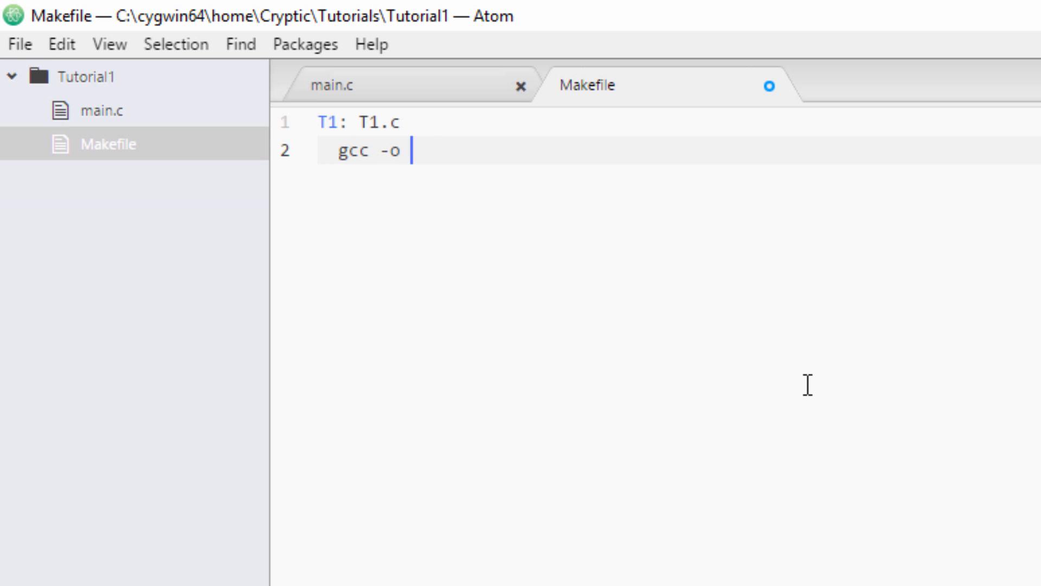
type("T1 T")
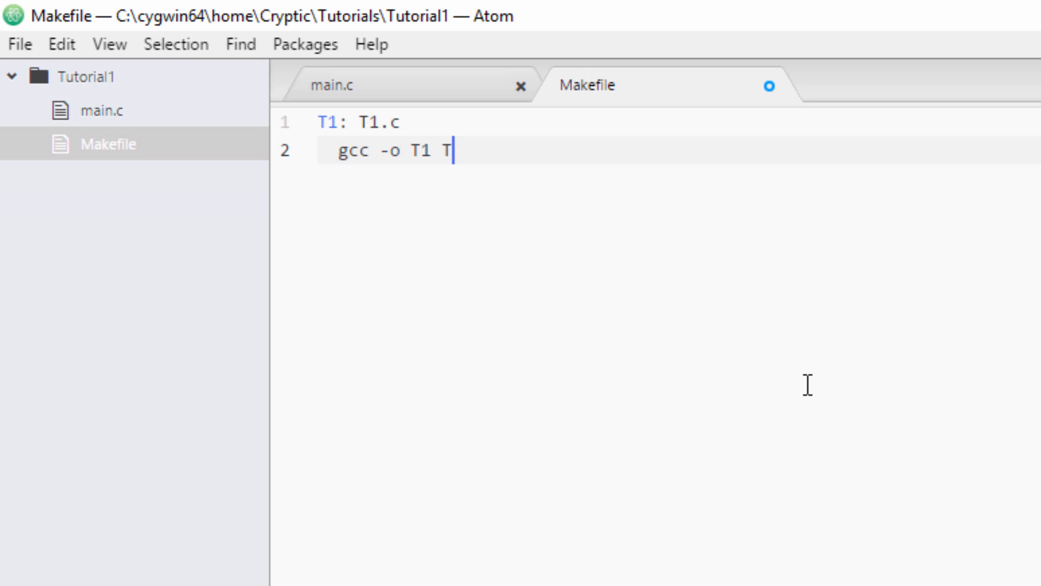
type("1.c")
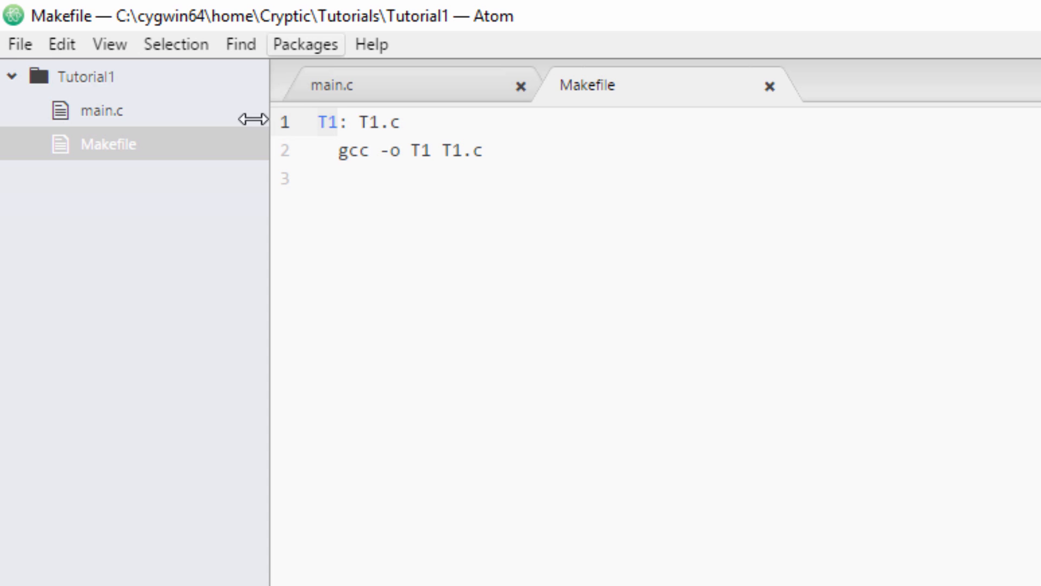
mouse_move(357, 122)
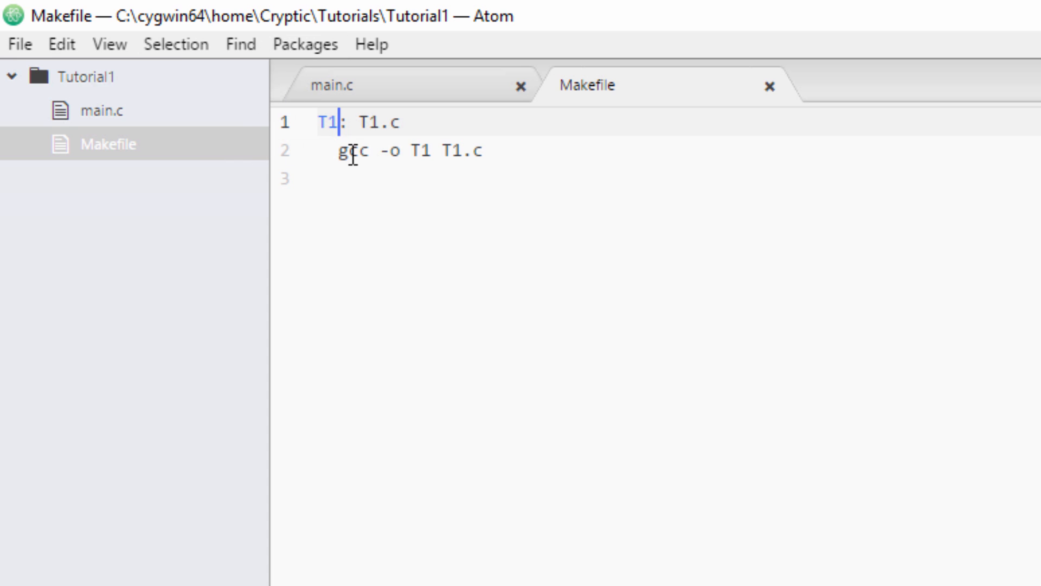
Step: Rewrite the rule as 'YouTube: main.c' with recipe 'gcc -o YouTube main.c'
type("YouTube")
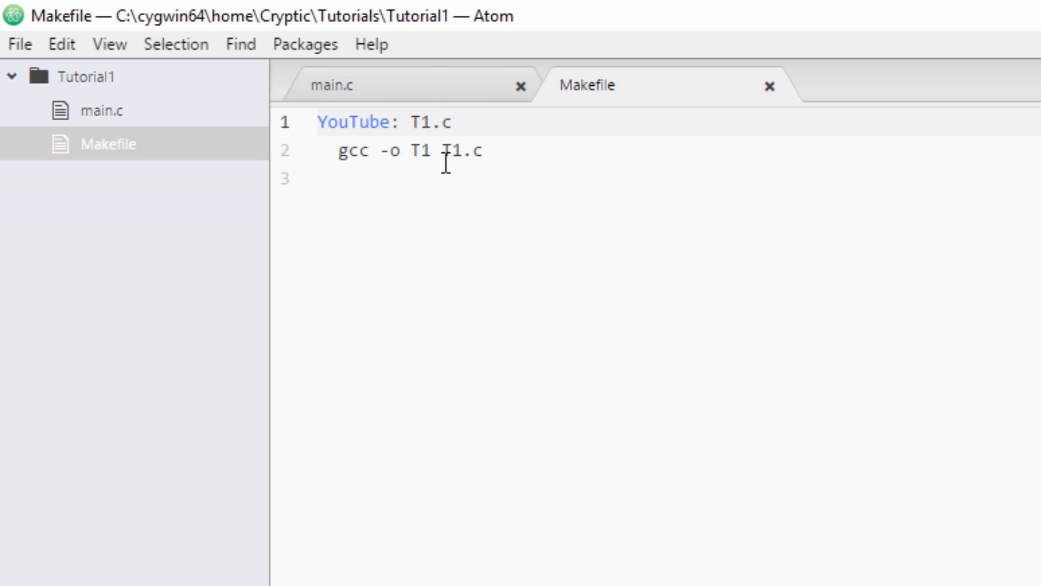
type("maoin")
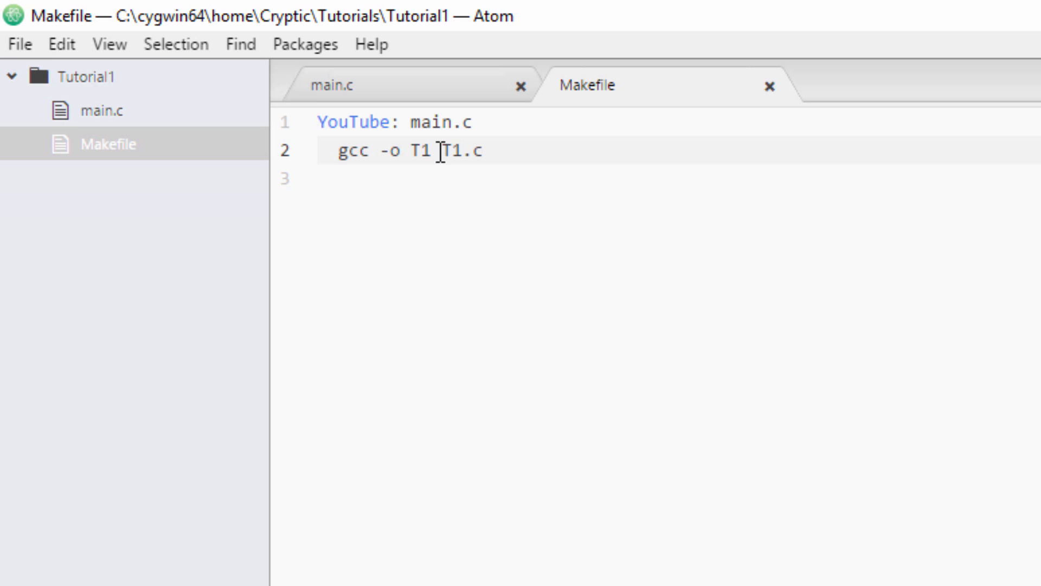
type("main")
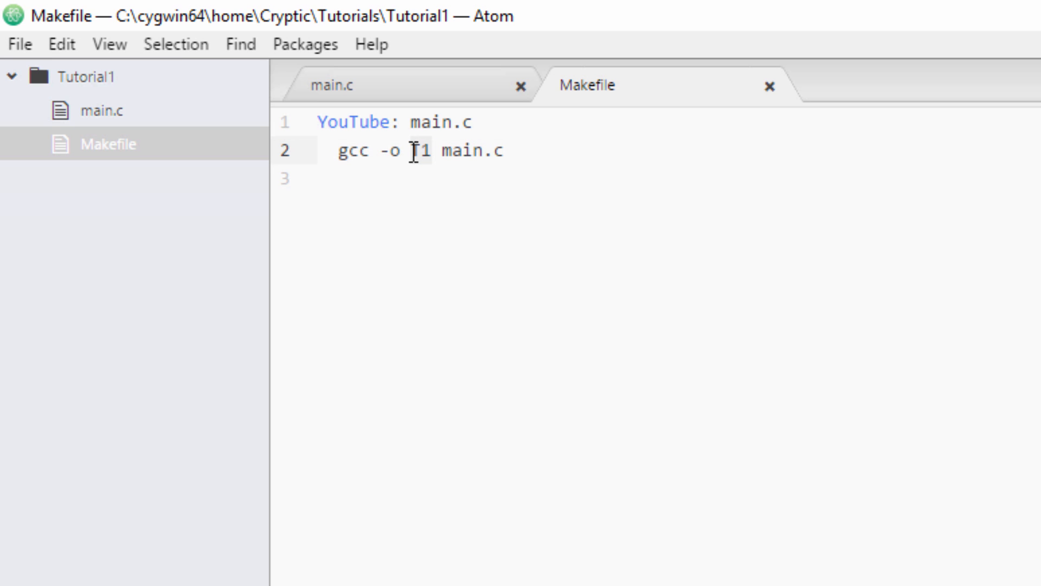
type("YouTube")
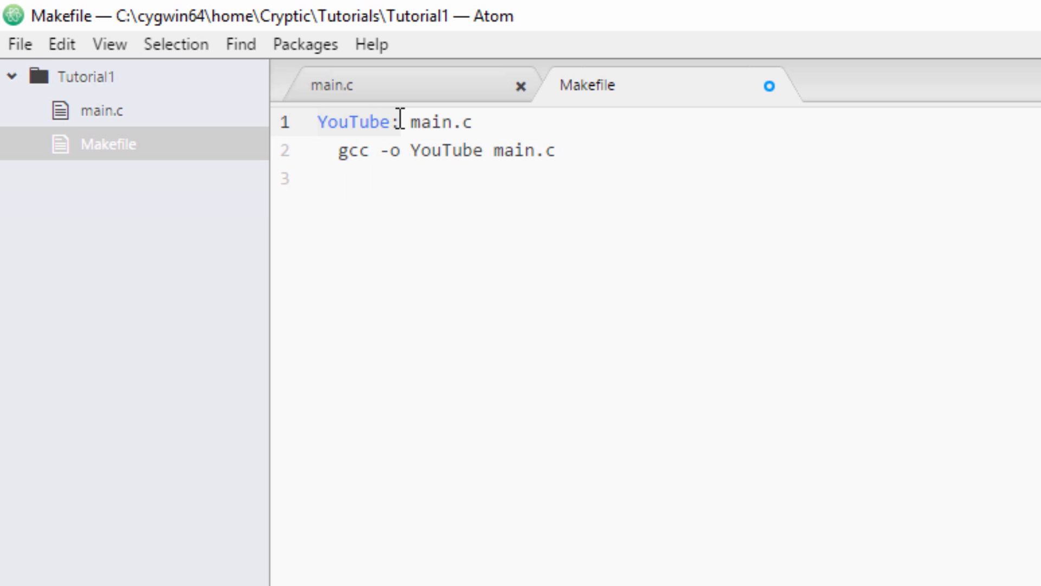
left_click(480, 122)
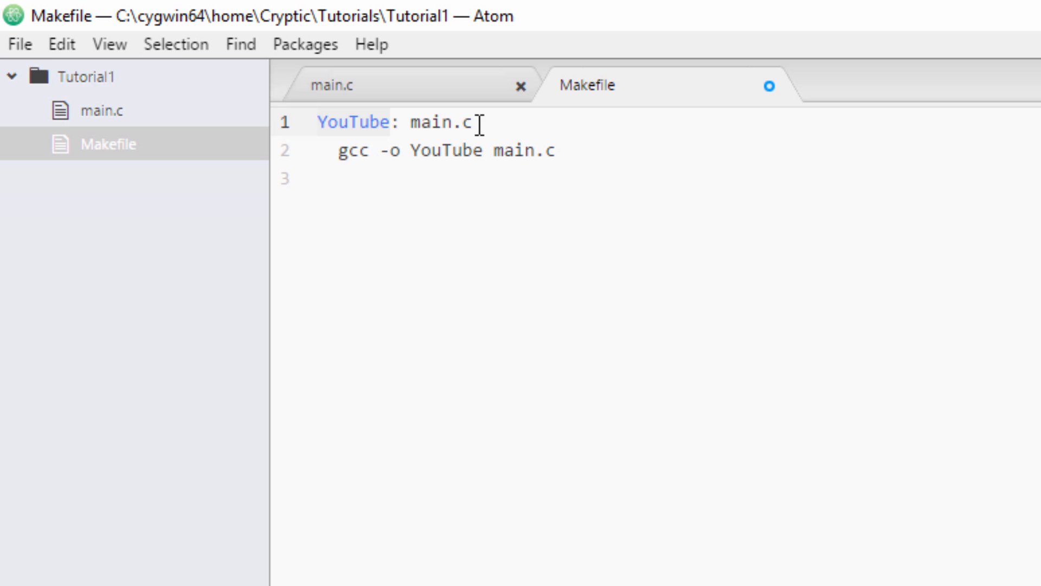
double_click(441, 122)
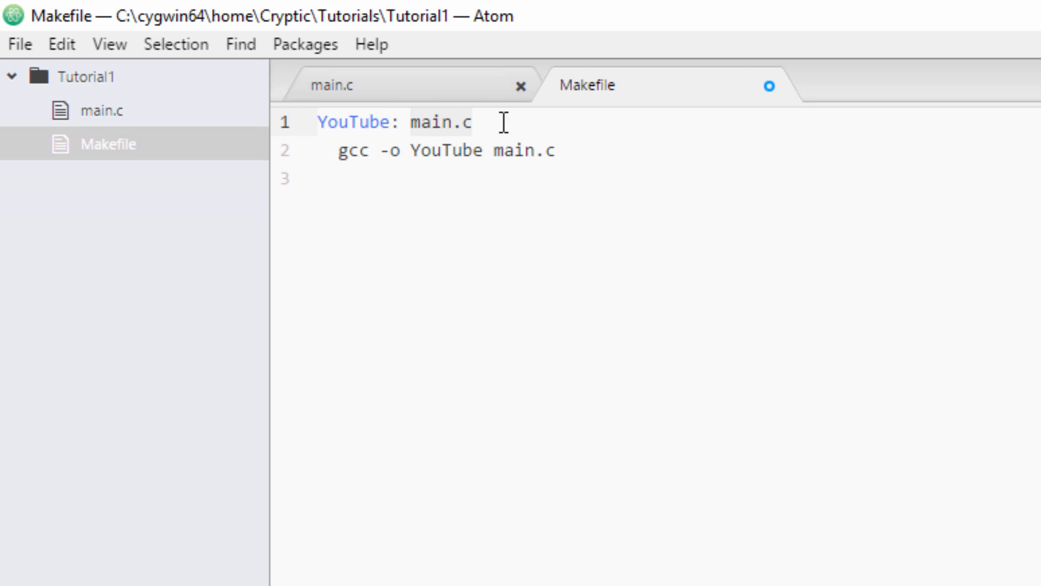
mouse_move(432, 63)
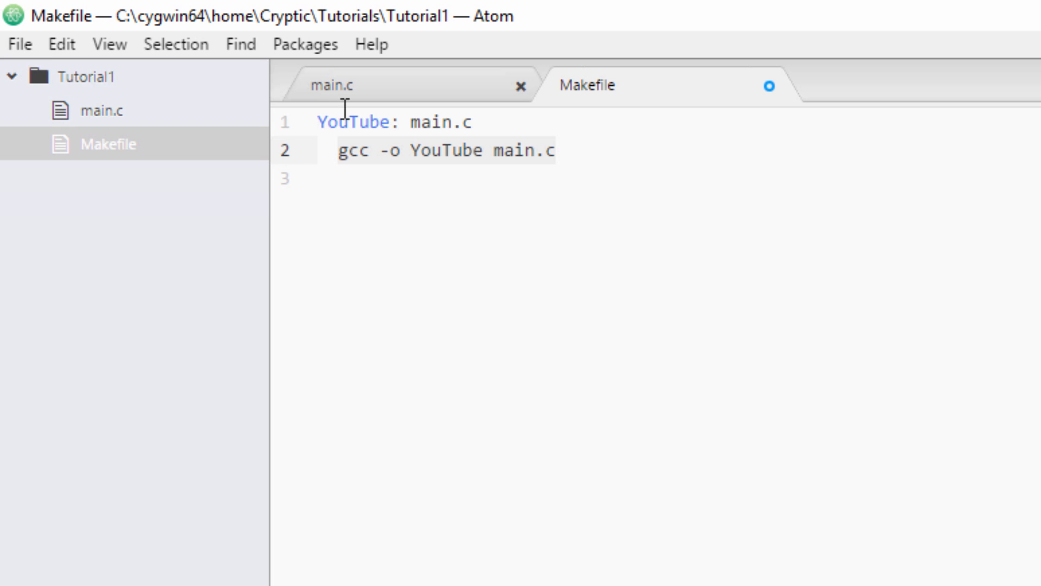
mouse_move(532, 192)
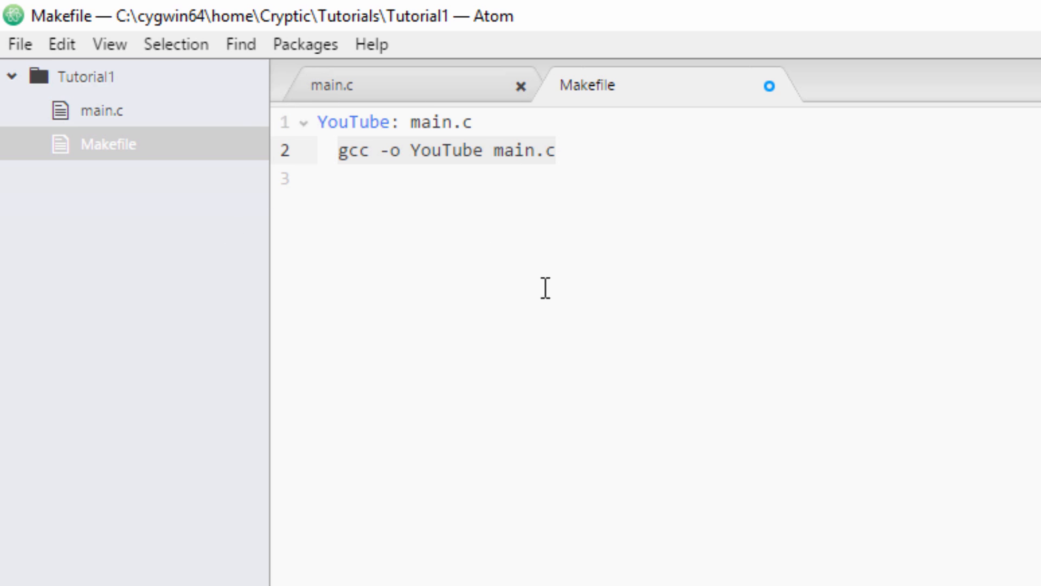
Step: Review the YouTube rule, adjust the colon after the target, and save the Makefile
left_click(402, 151)
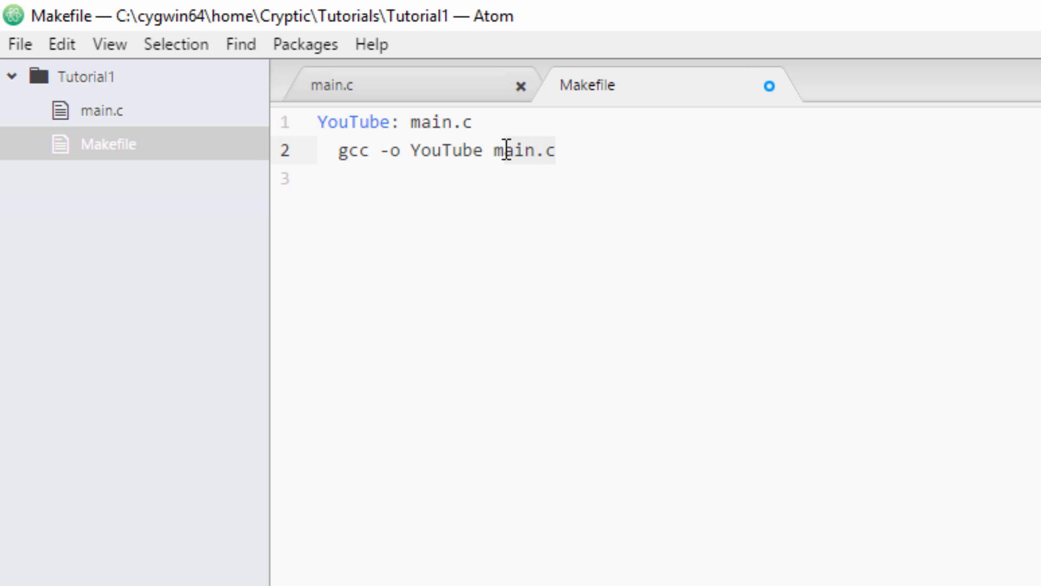
double_click(510, 149)
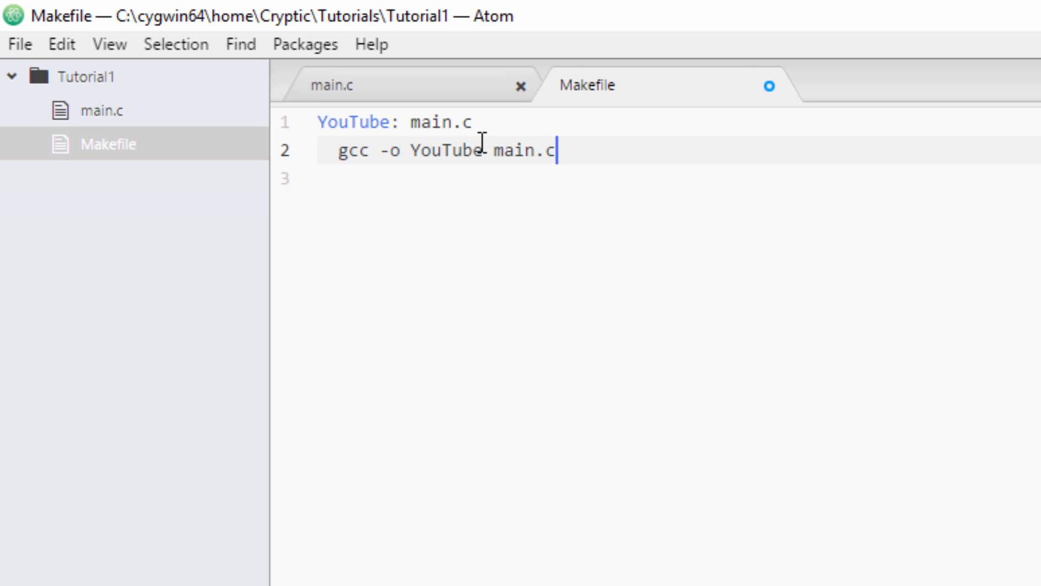
mouse_move(592, 247)
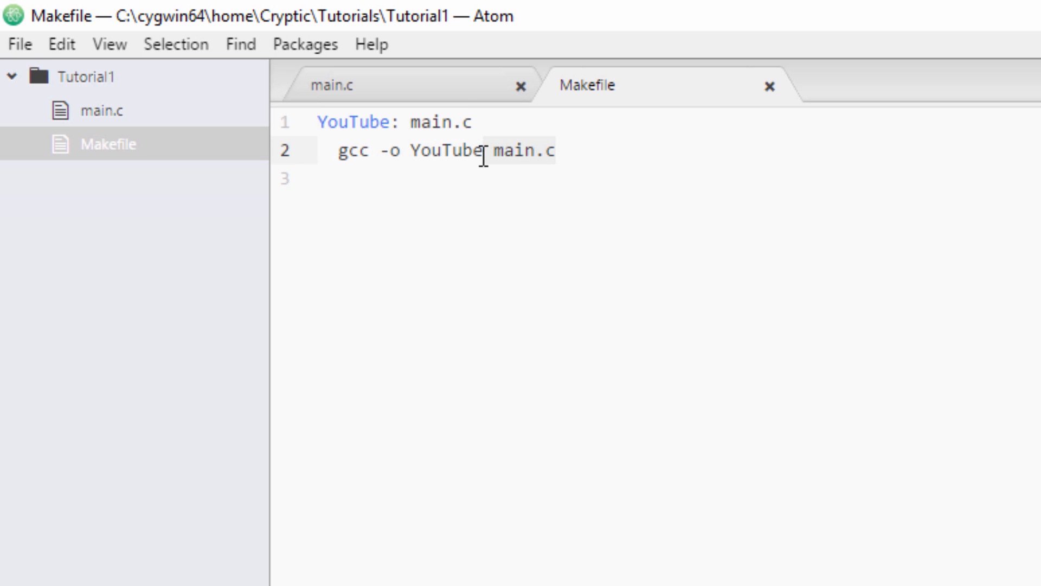
mouse_move(296, 91)
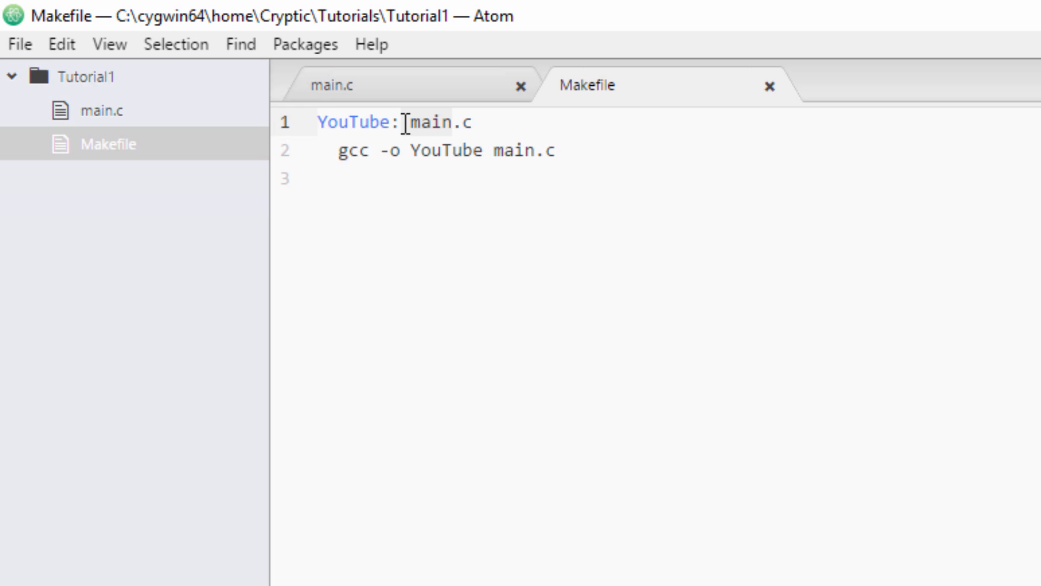
type("T1")
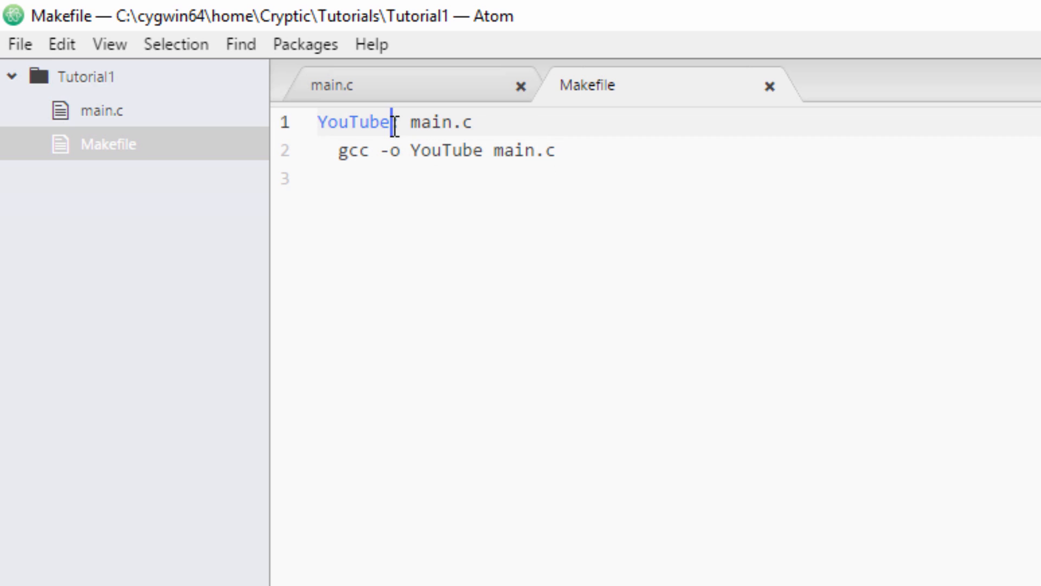
type(":")
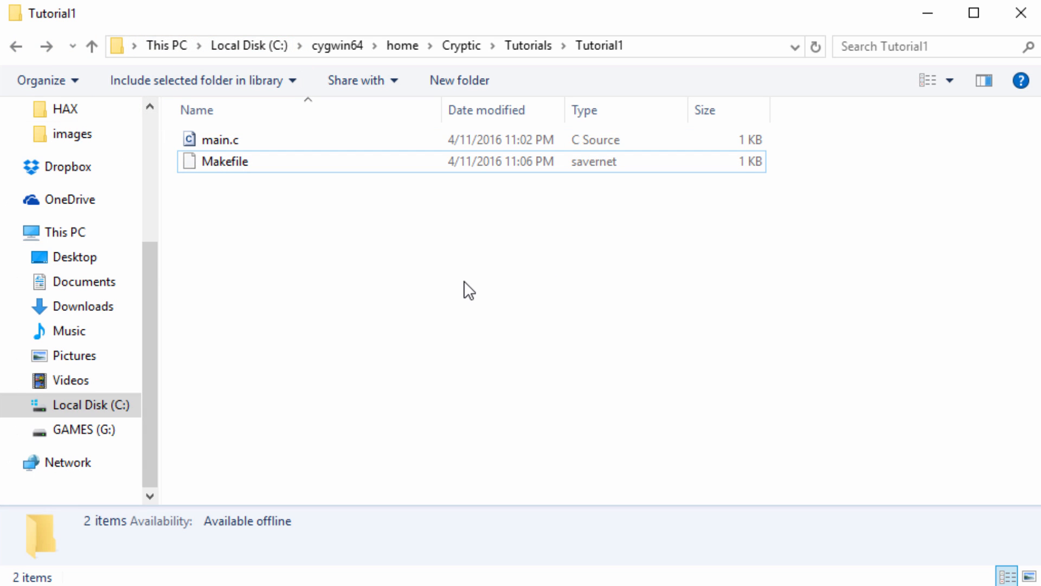
Step: Open a command window on the Tutorial1 folder and enter 'make'
right_click(466, 290)
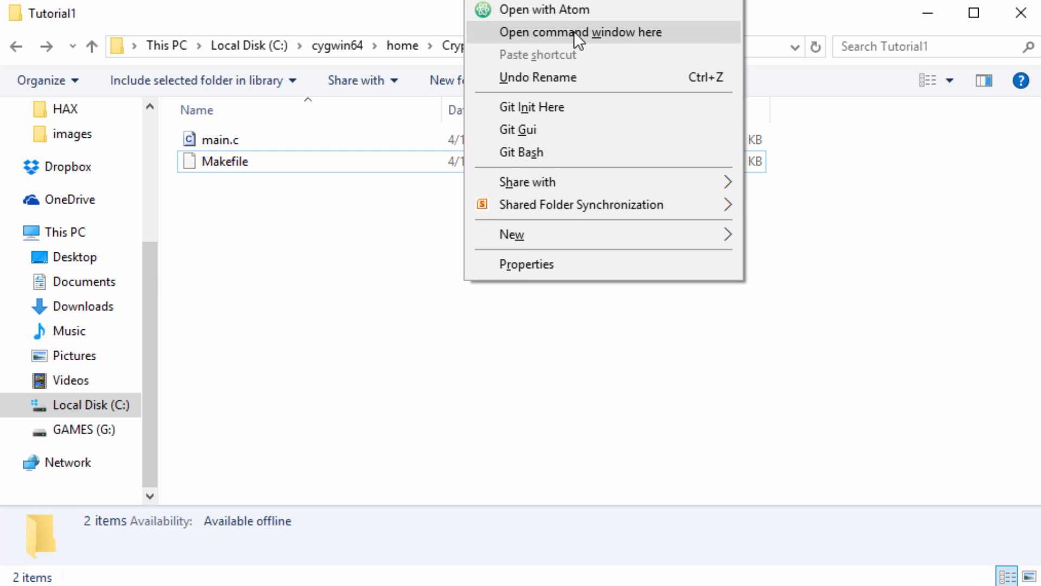
left_click(563, 32)
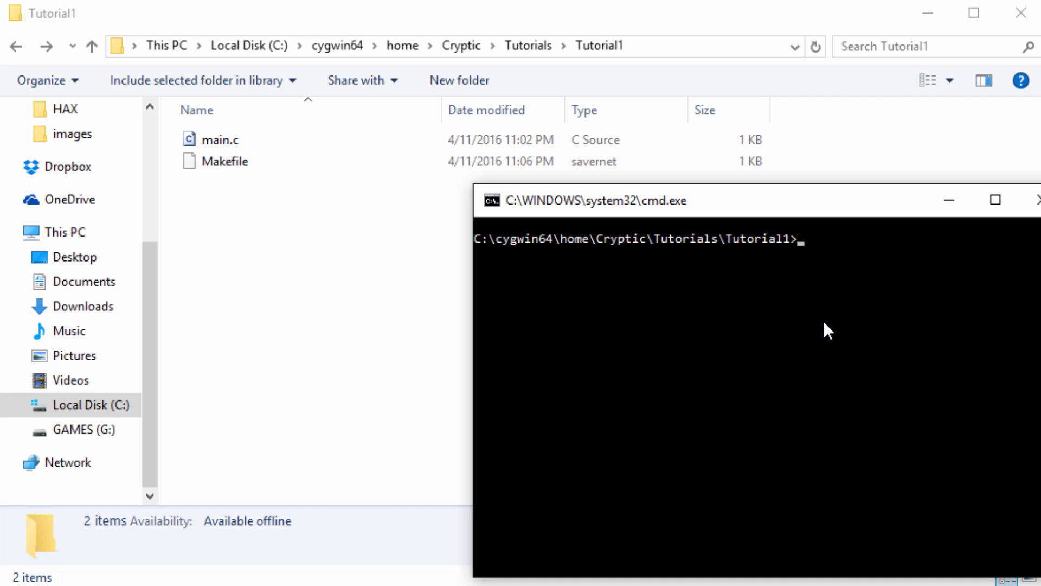
type("make")
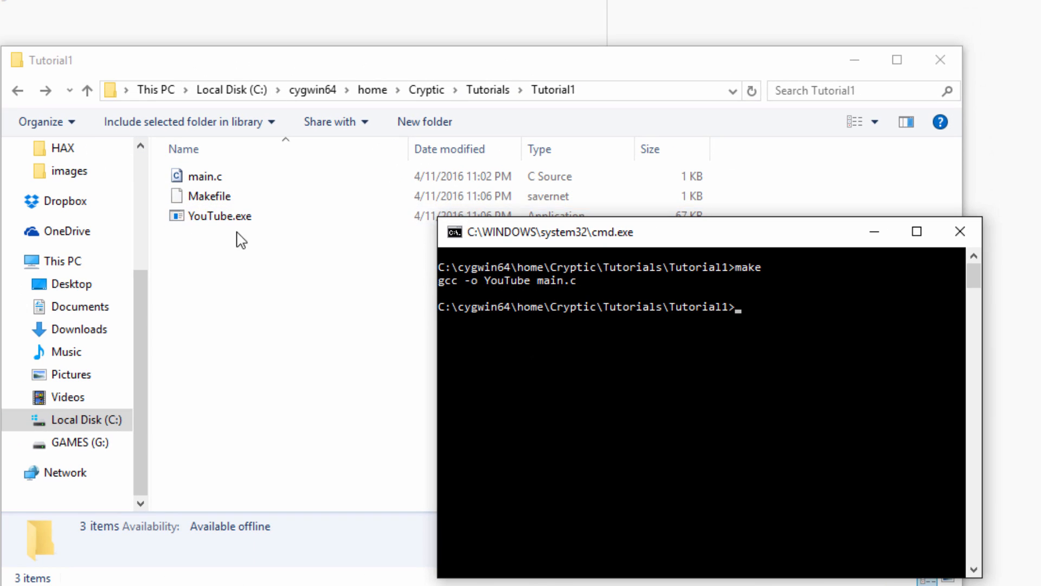
Step: Check that YouTube.exe produced by make now appears in the Tutorial1 folder
type("YouTube: main.c")
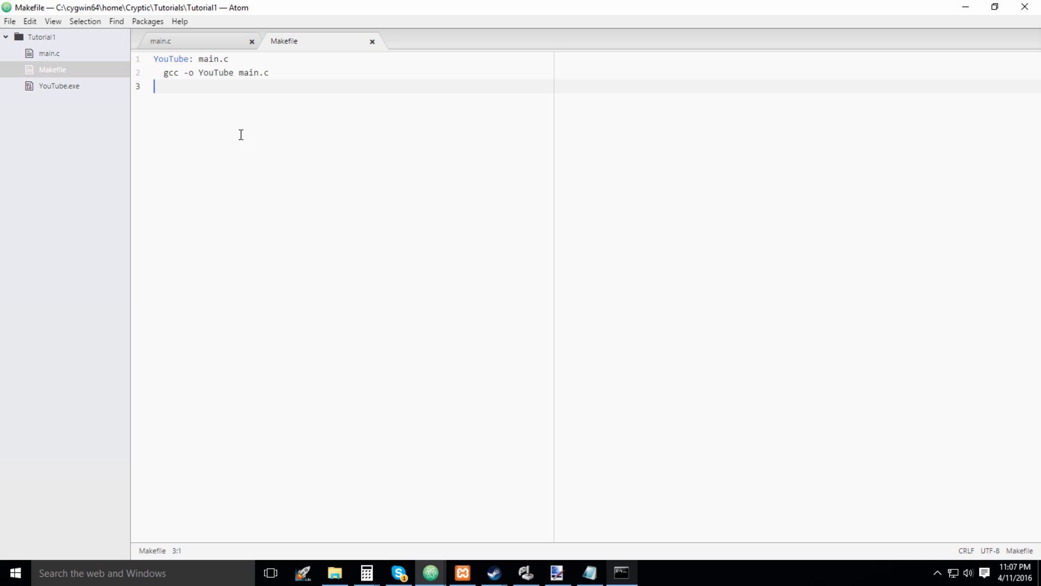
mouse_move(293, 183)
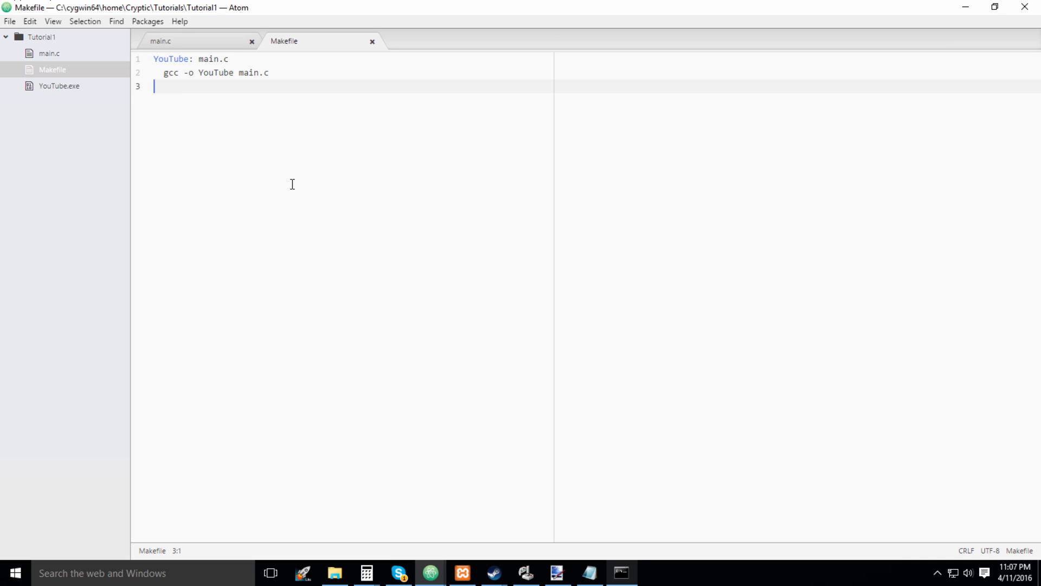
Step: Run YouTube to print 'Hello World!', then run 'gcc -o YouTube main.c' by hand
left_click(624, 572)
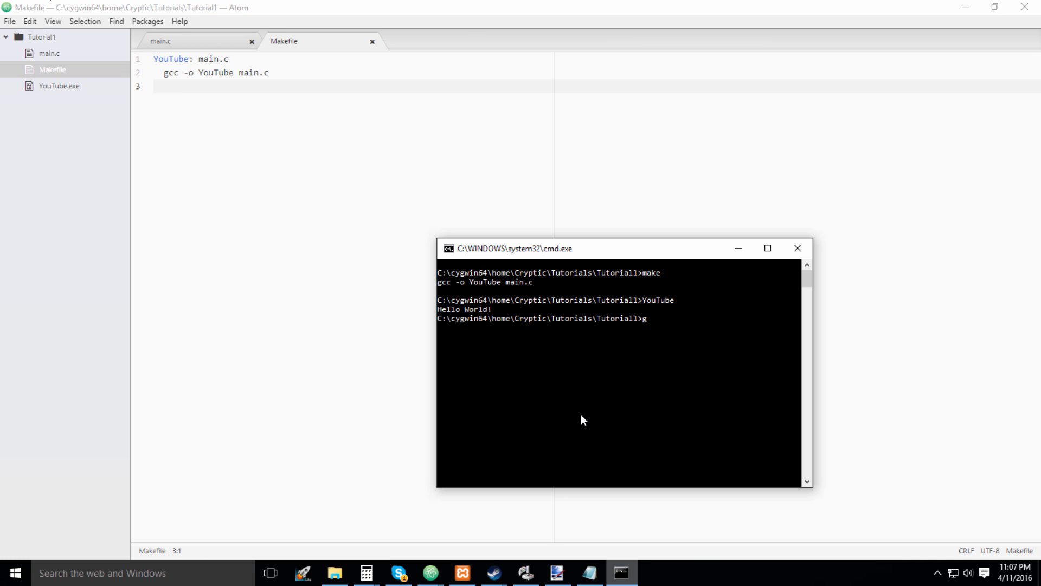
type("cc -o YouTube main.c")
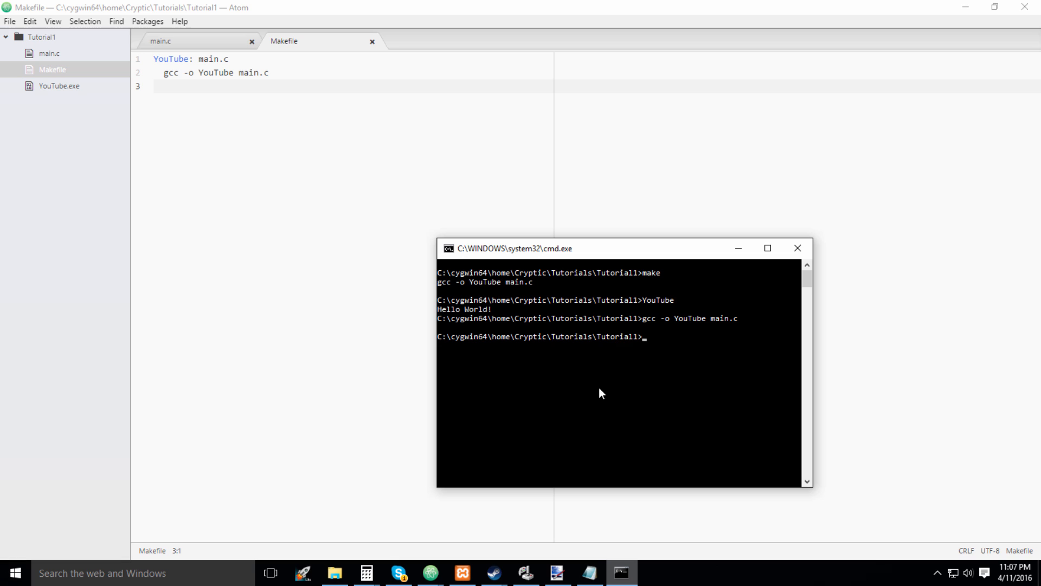
mouse_move(356, 129)
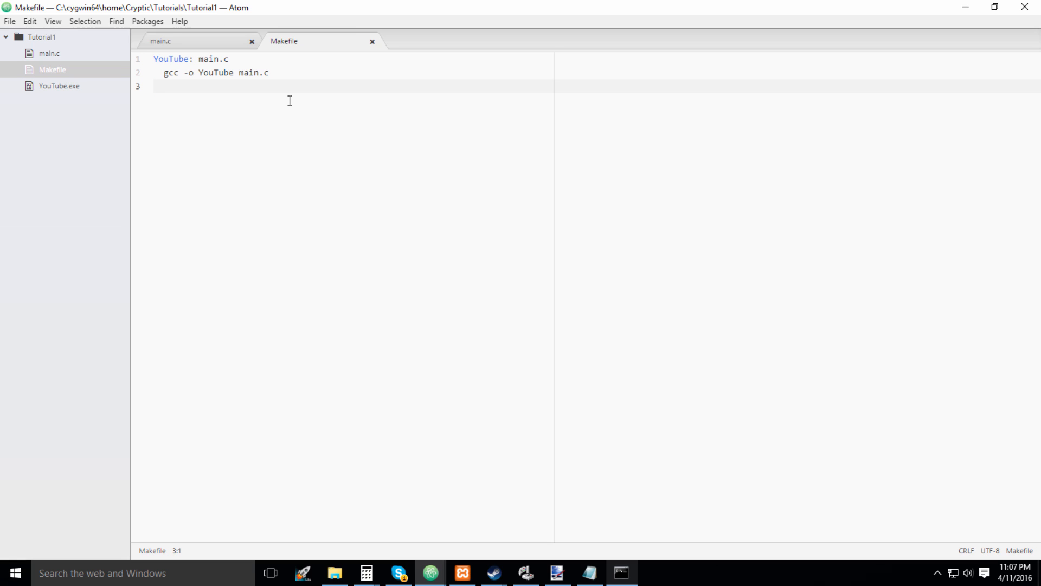
Step: Switch from the Makefile to the main.c Hello World source in Atom
left_click(161, 87)
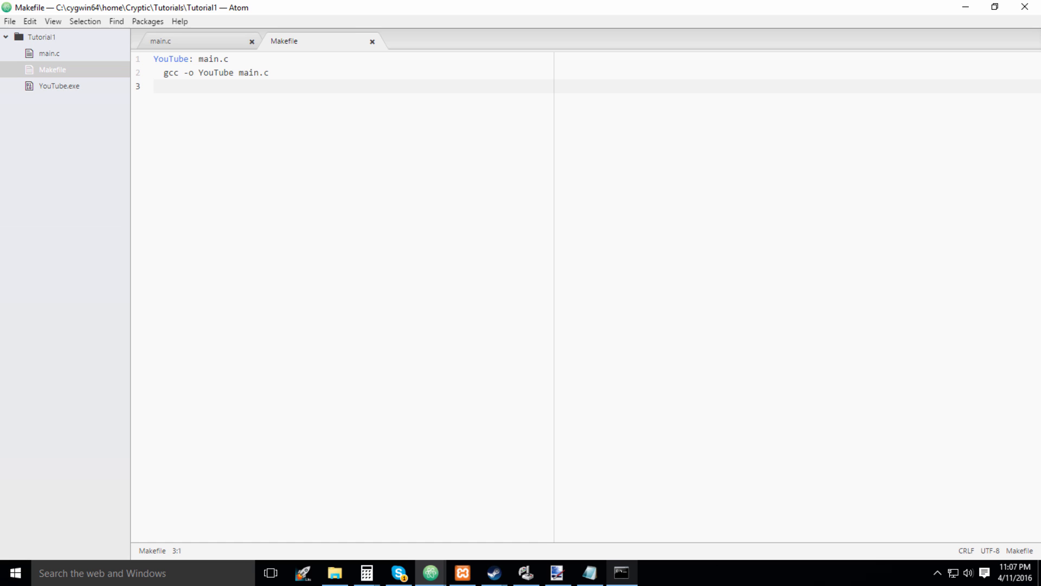
mouse_move(237, 221)
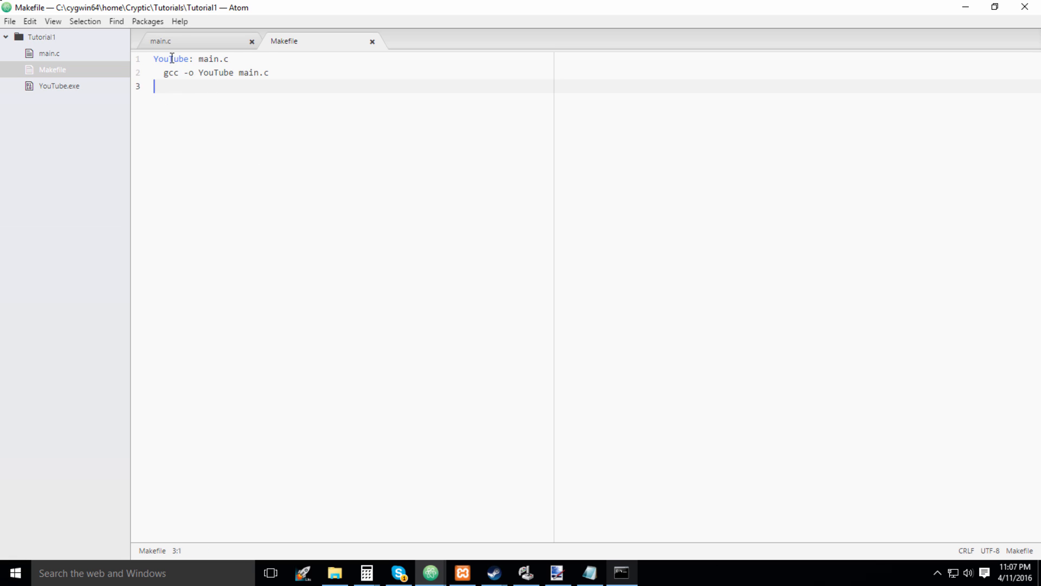
left_click(165, 41)
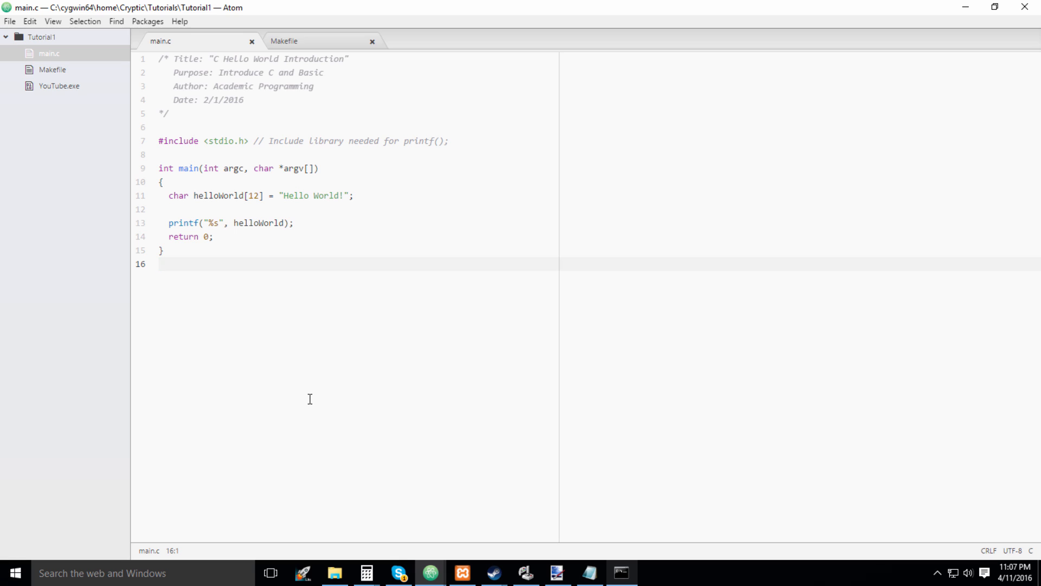
left_click(160, 264)
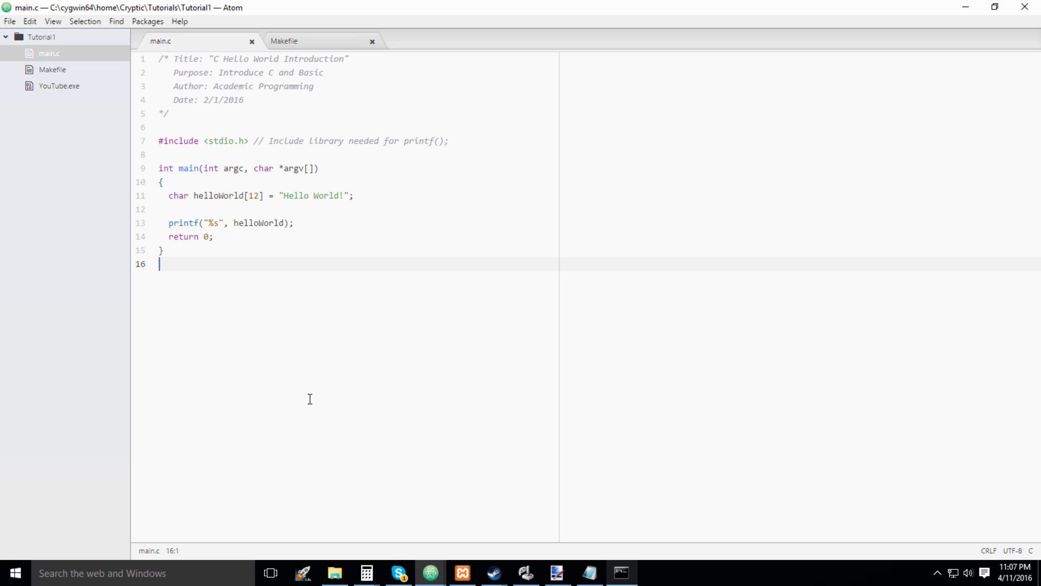